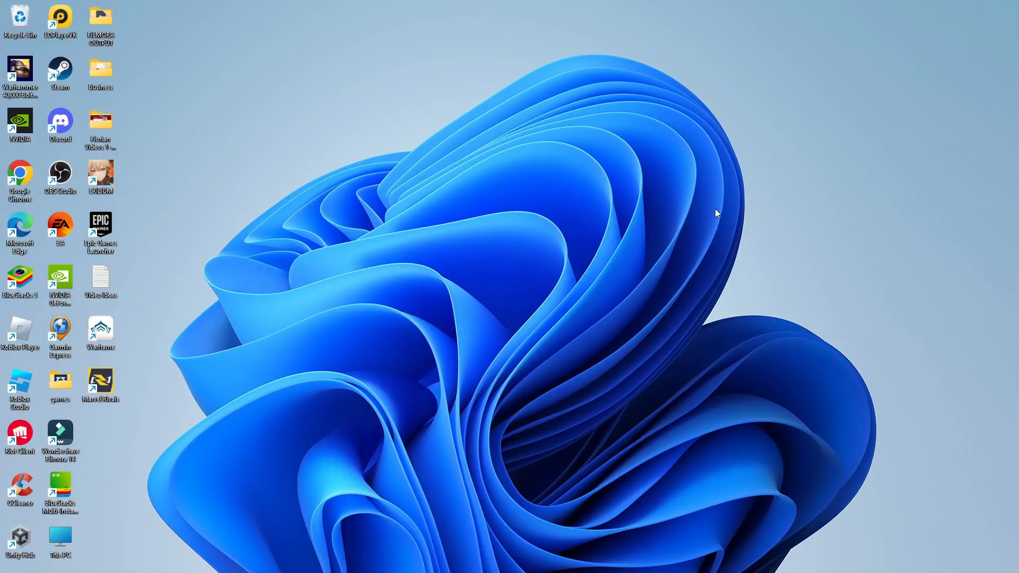
mouse_move(679, 280)
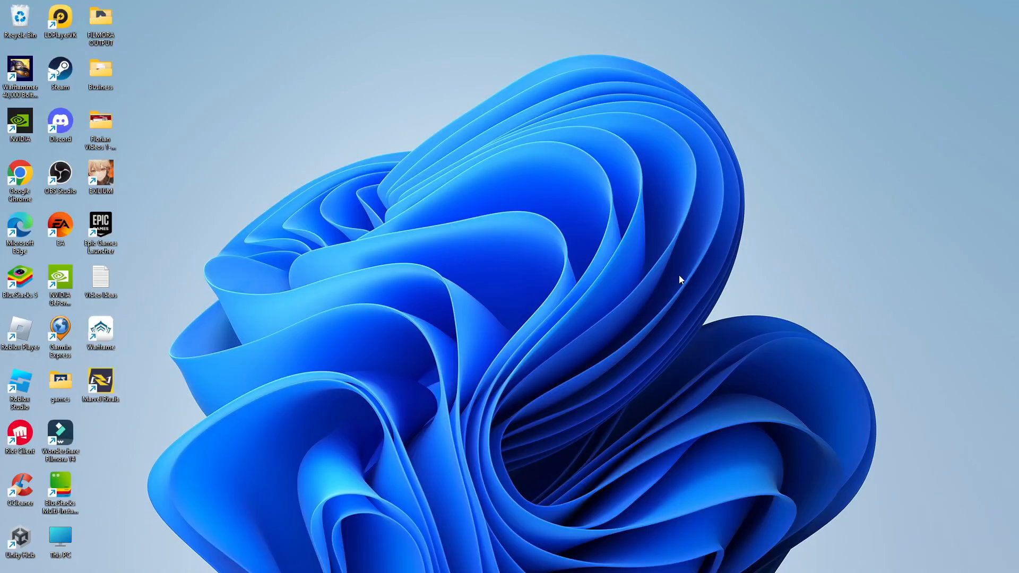
mouse_move(673, 273)
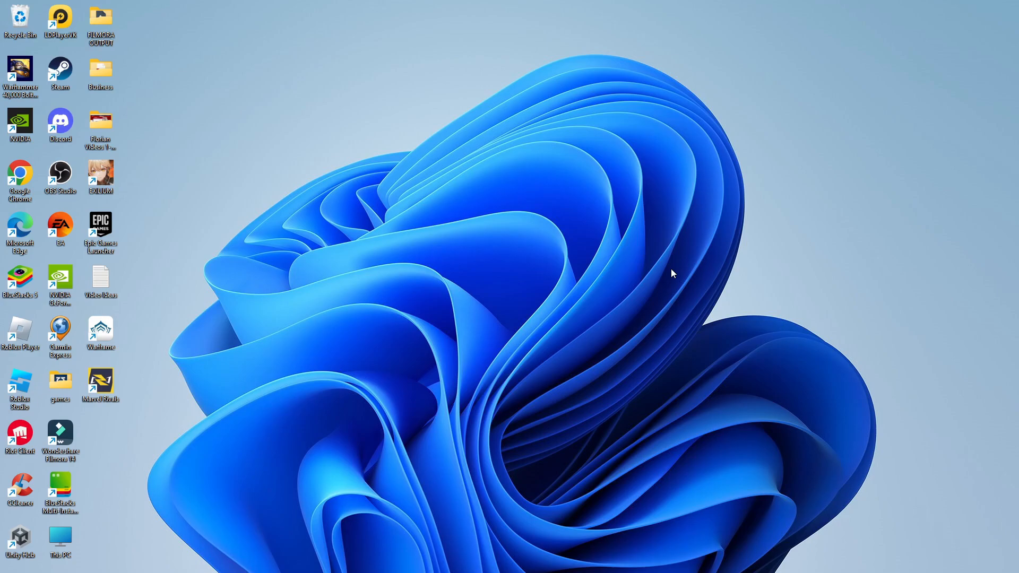
mouse_move(833, 445)
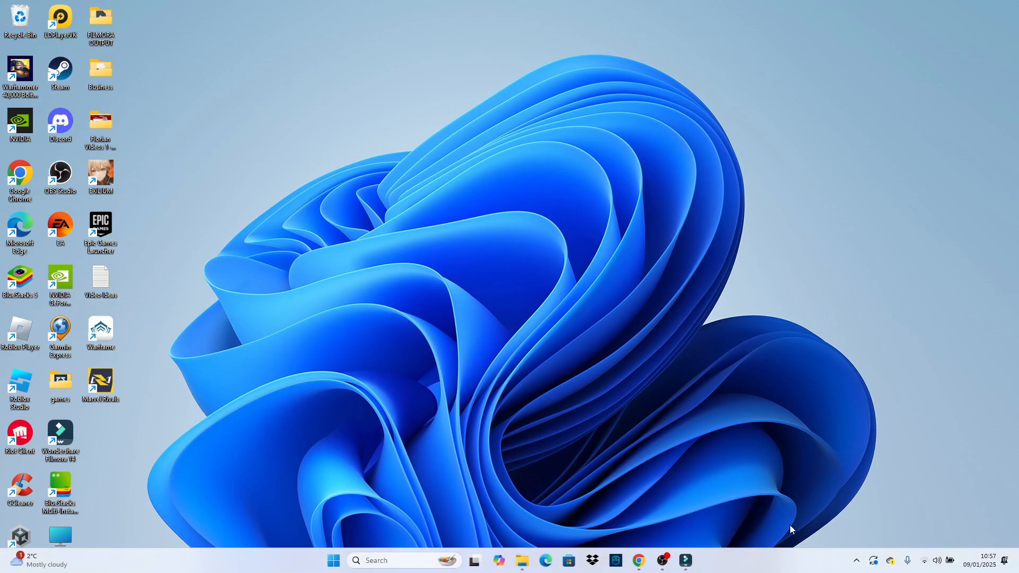
mouse_move(752, 549)
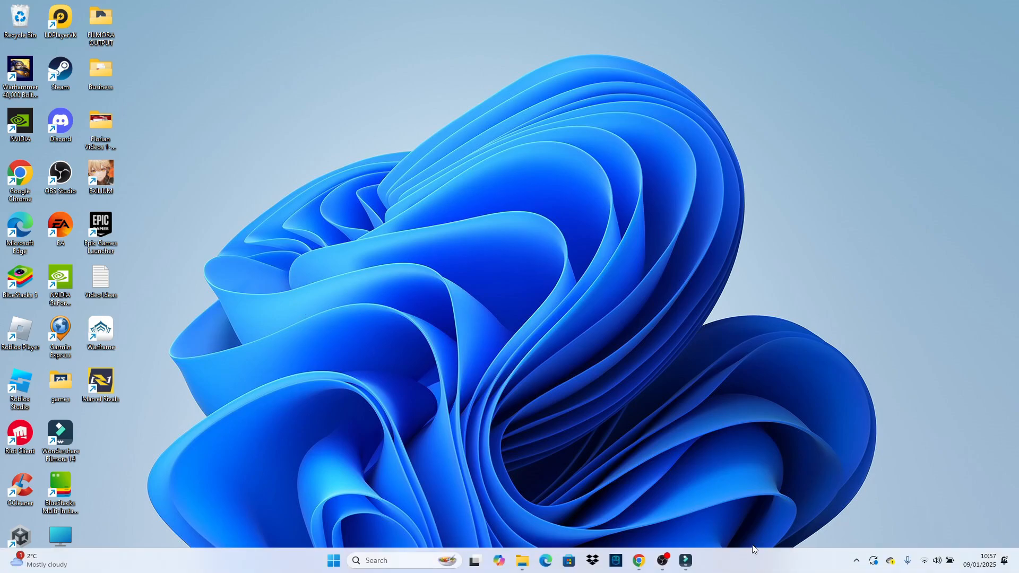
Launch Chrome and search Google for 'firefox'.
click(639, 561)
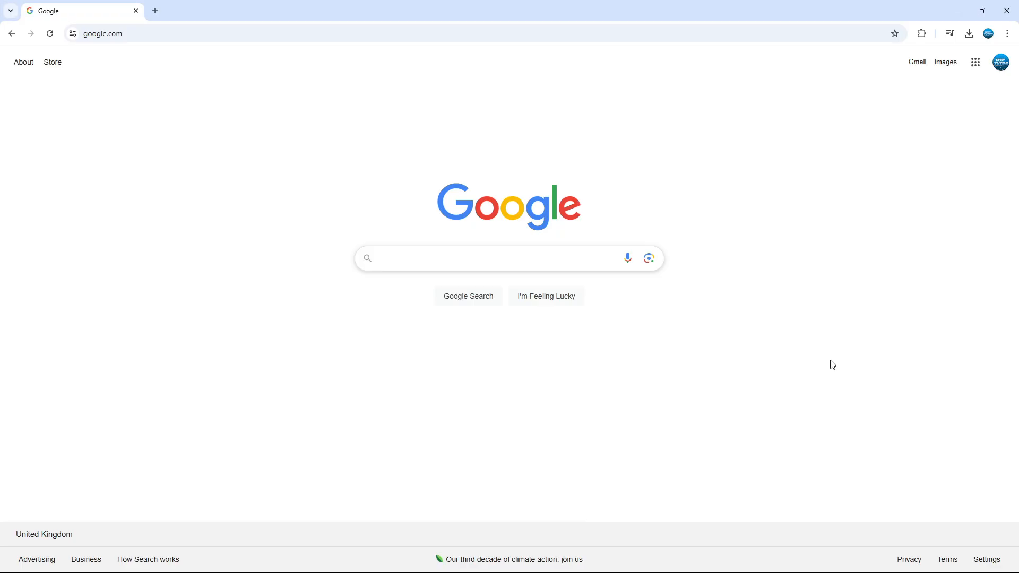
mouse_move(665, 309)
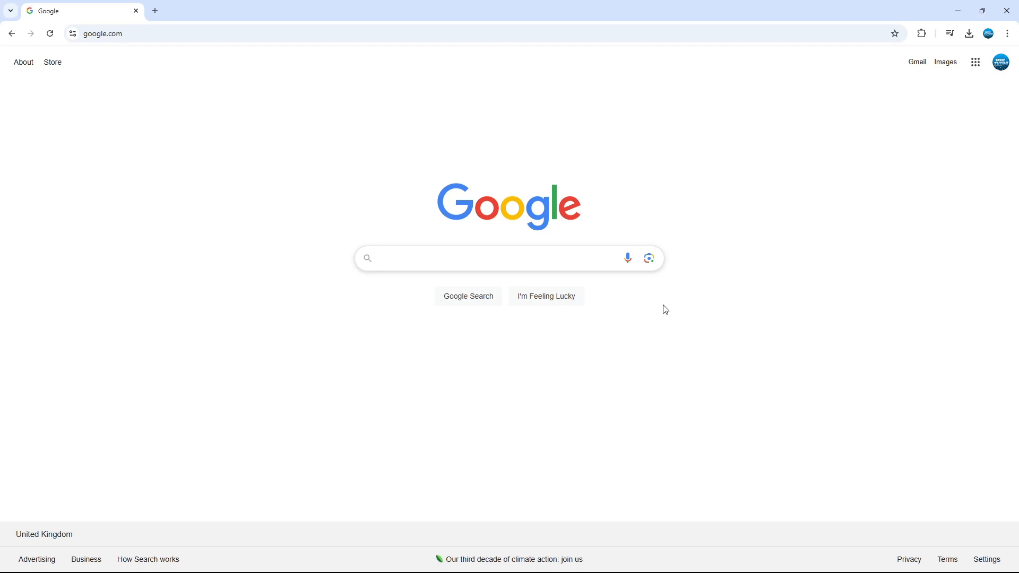
click(494, 258)
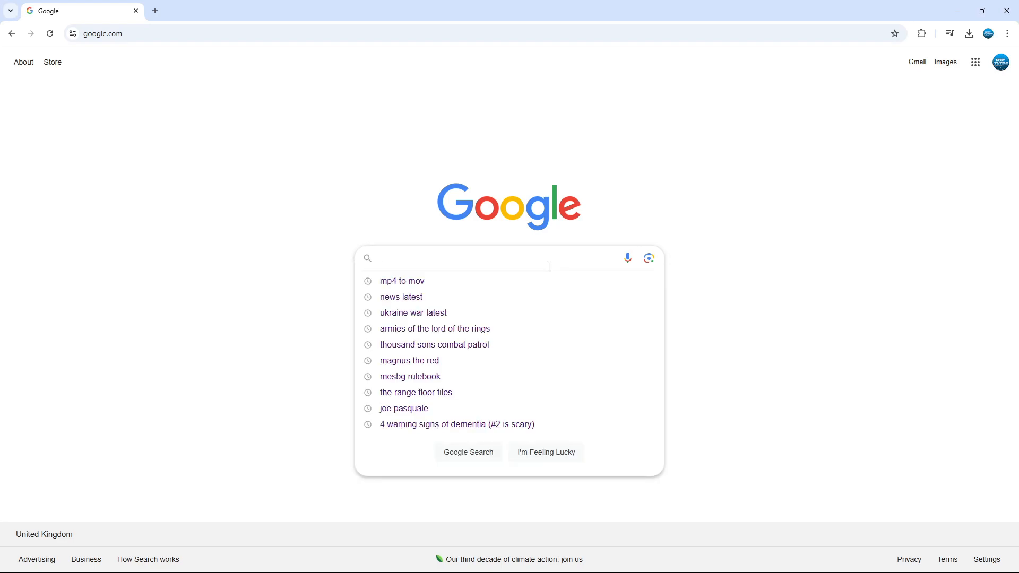
text(firefox)
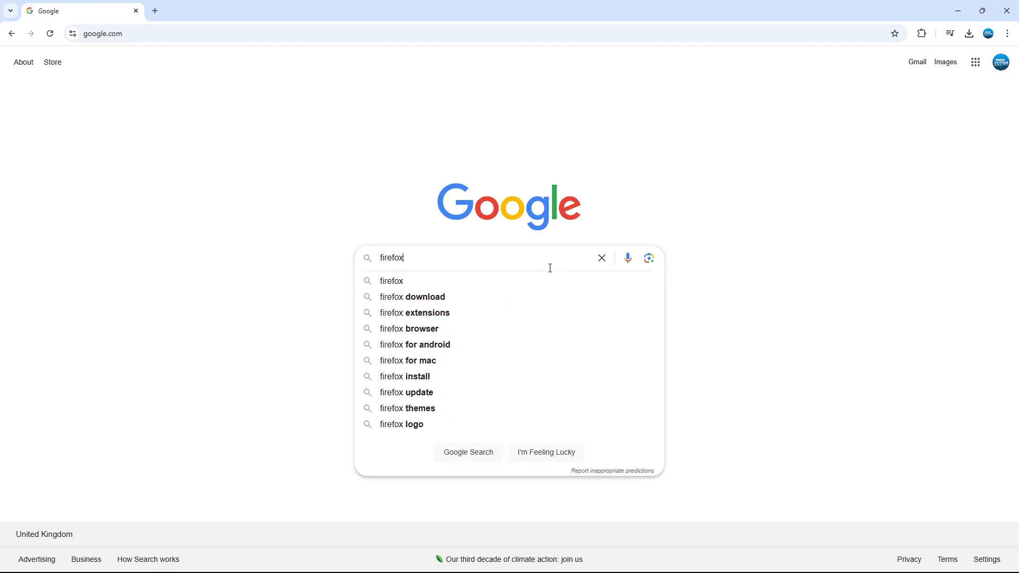
key(Return)
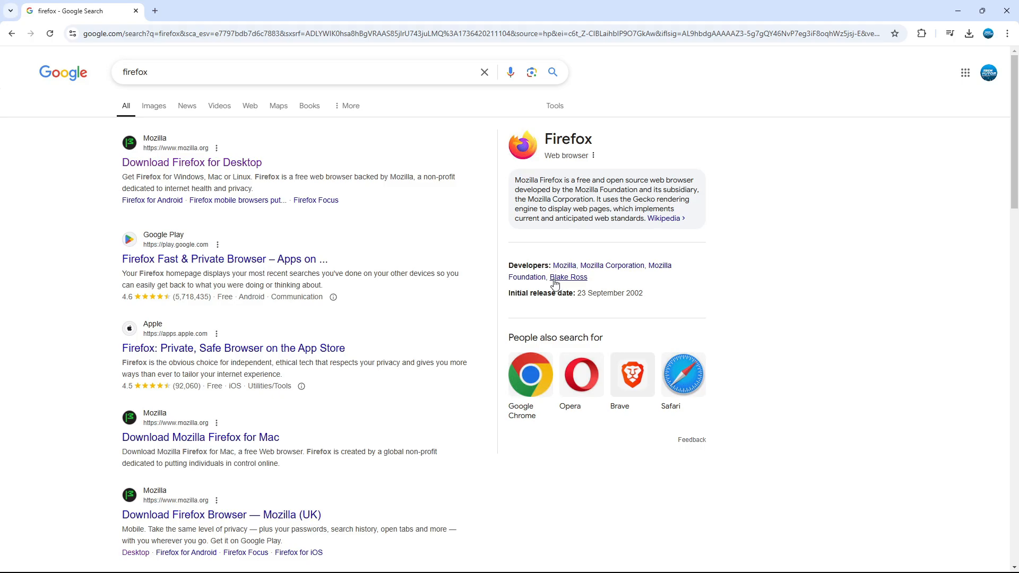
mouse_move(211, 173)
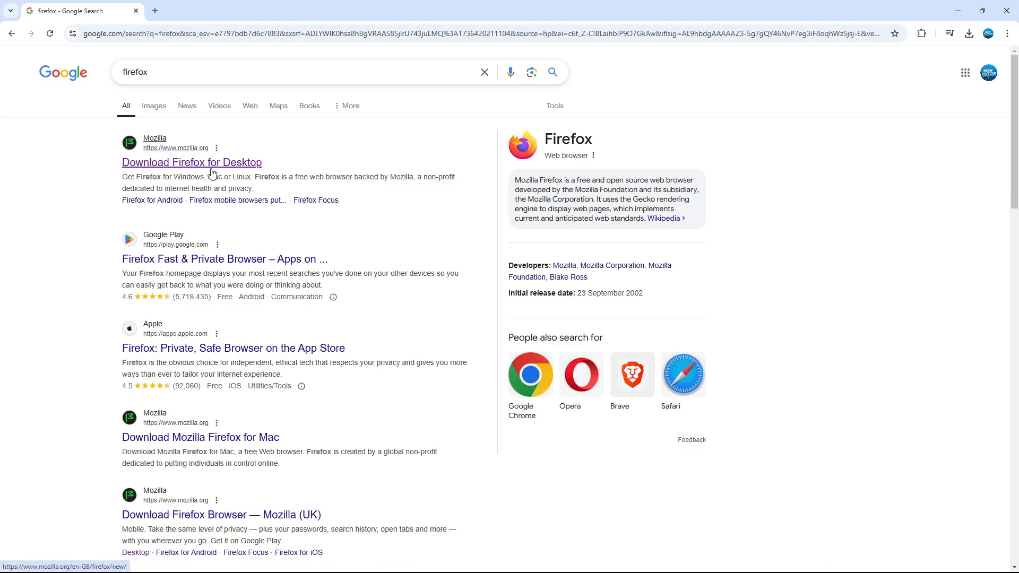
Open Mozilla's 'Download Firefox for Desktop' page, start the download, and view recent downloads.
click(192, 163)
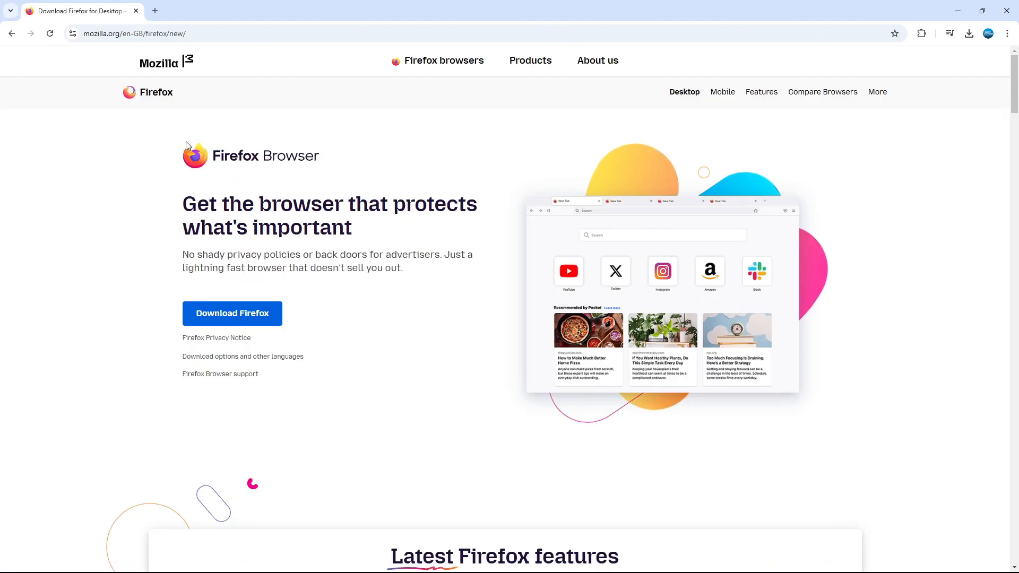
mouse_move(179, 52)
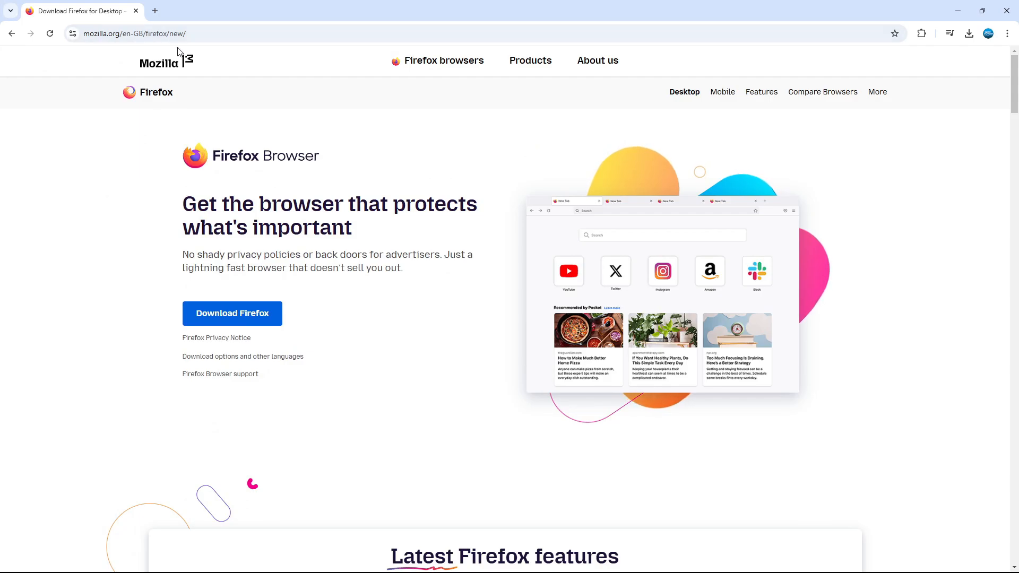
mouse_move(222, 306)
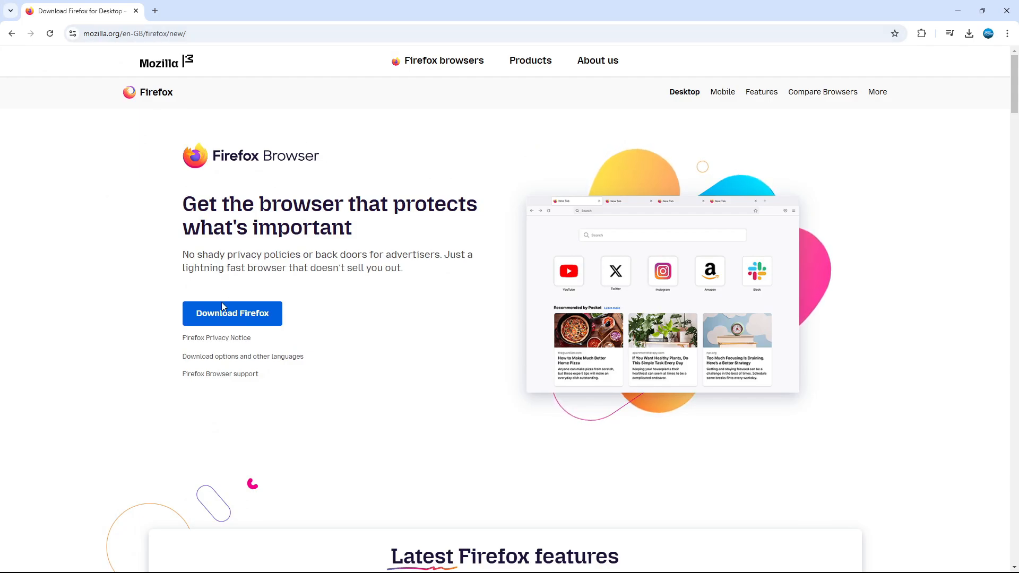
mouse_move(294, 315)
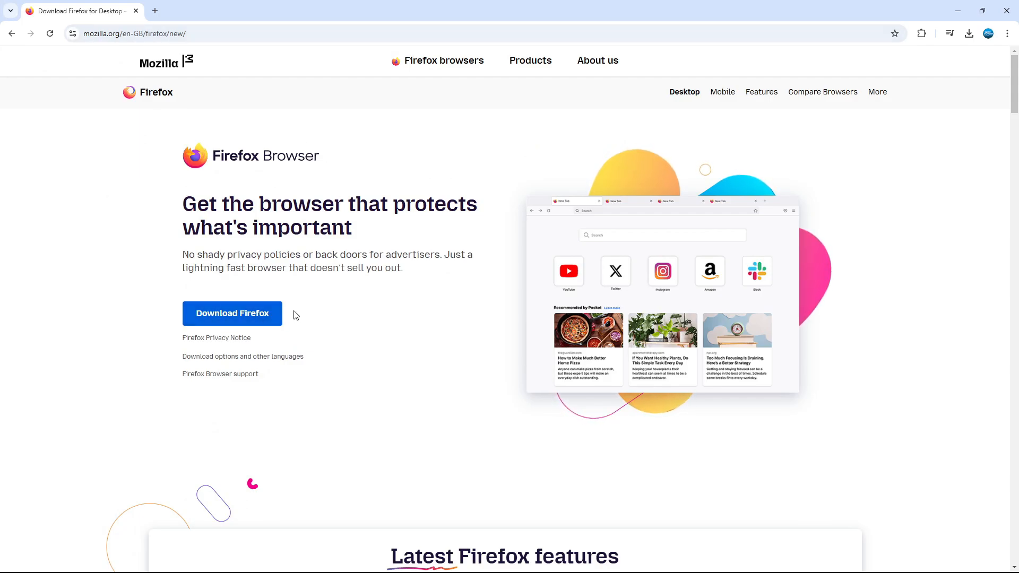
click(231, 313)
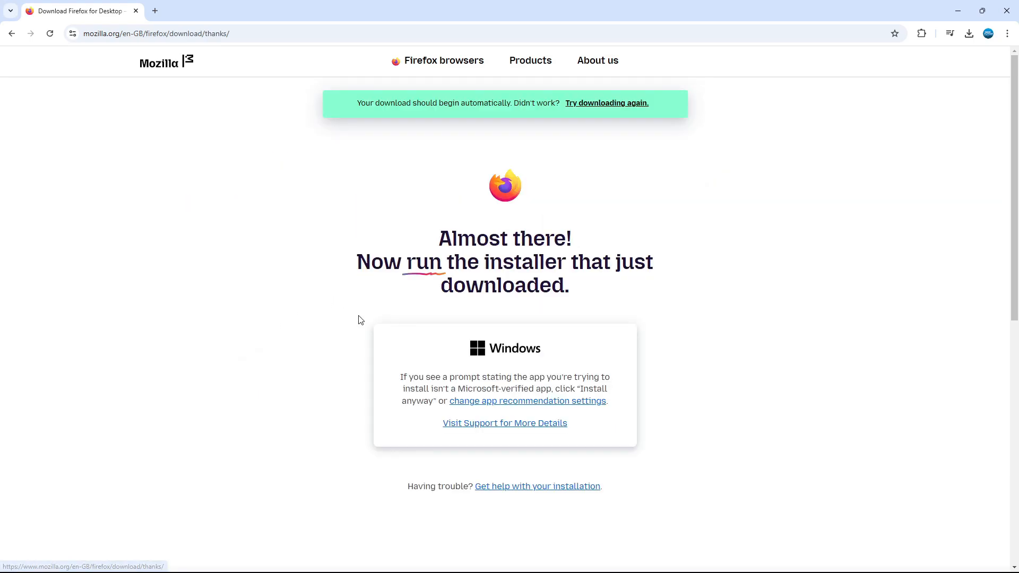
click(969, 33)
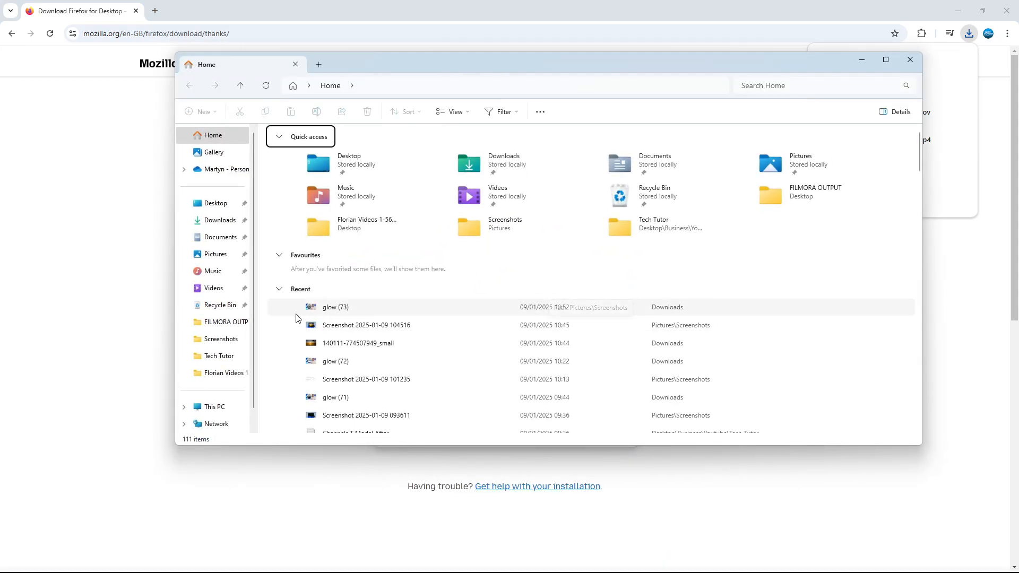
Run the Firefox Installer from the Downloads folder.
click(219, 220)
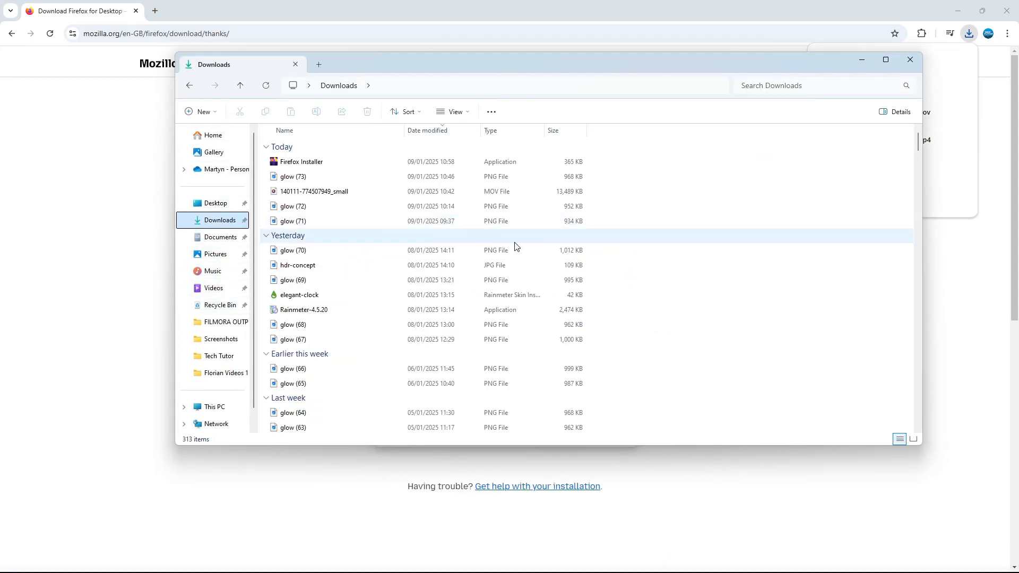
mouse_move(368, 162)
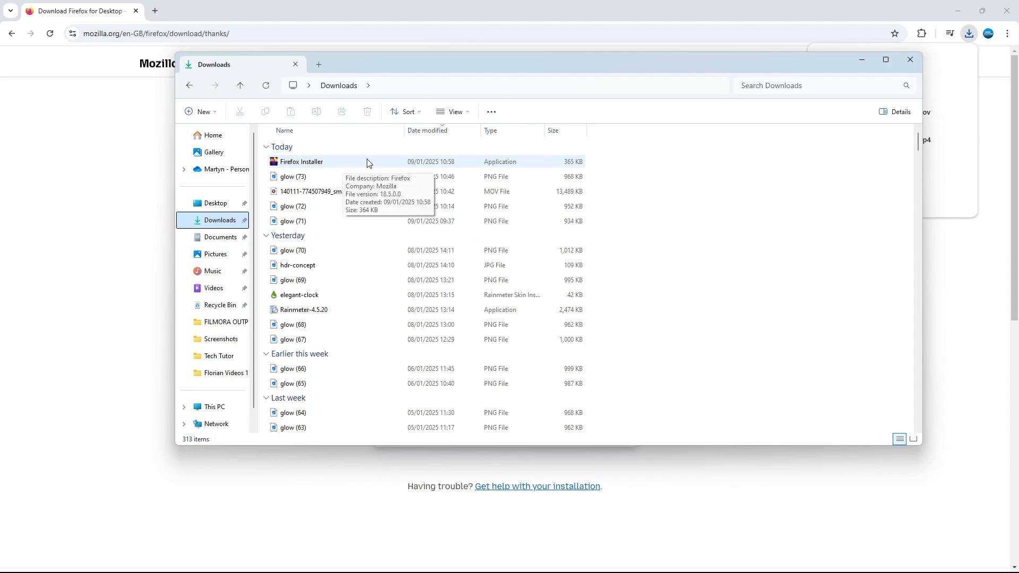
mouse_move(383, 164)
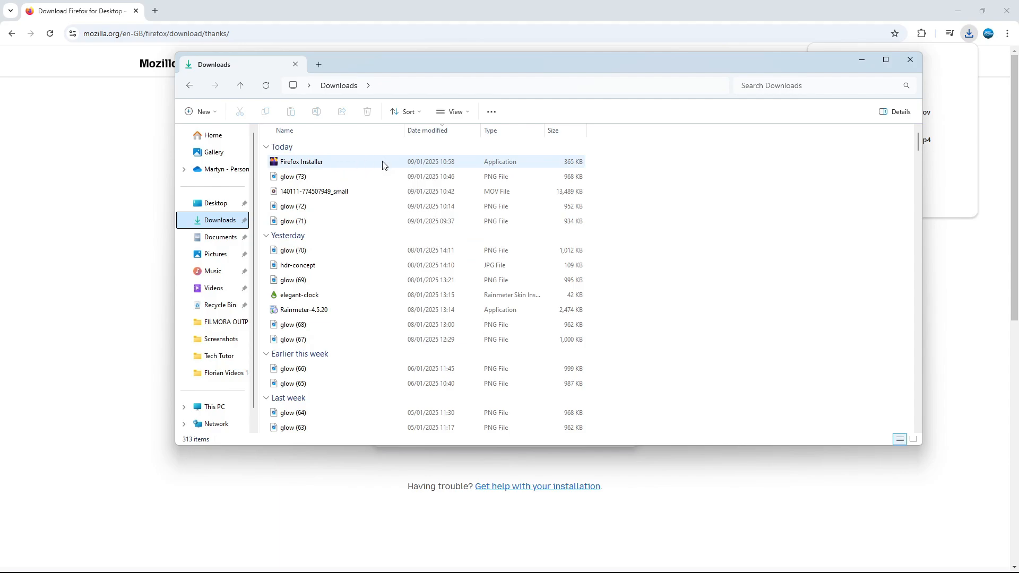
click(300, 161)
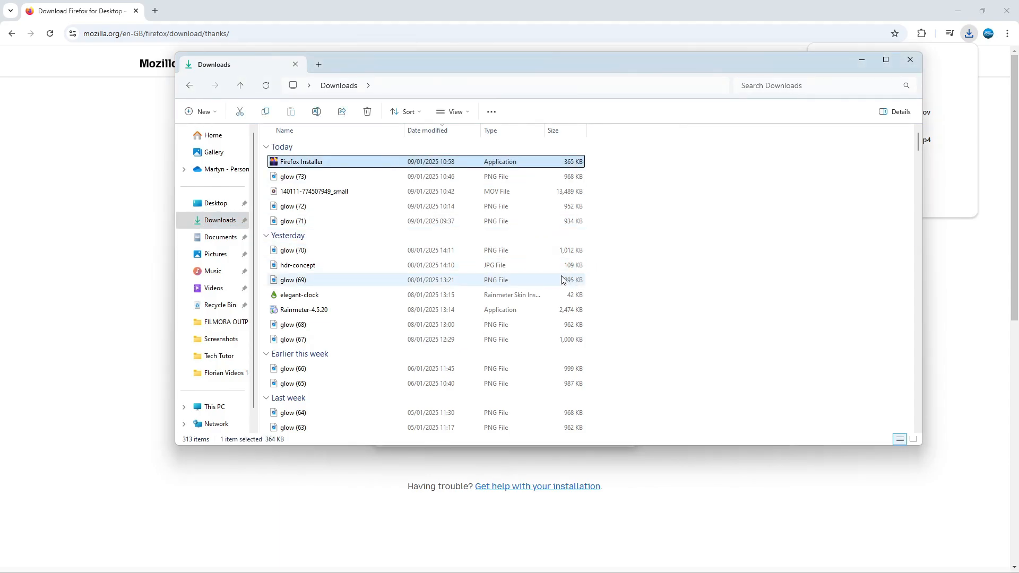
double_click(301, 162)
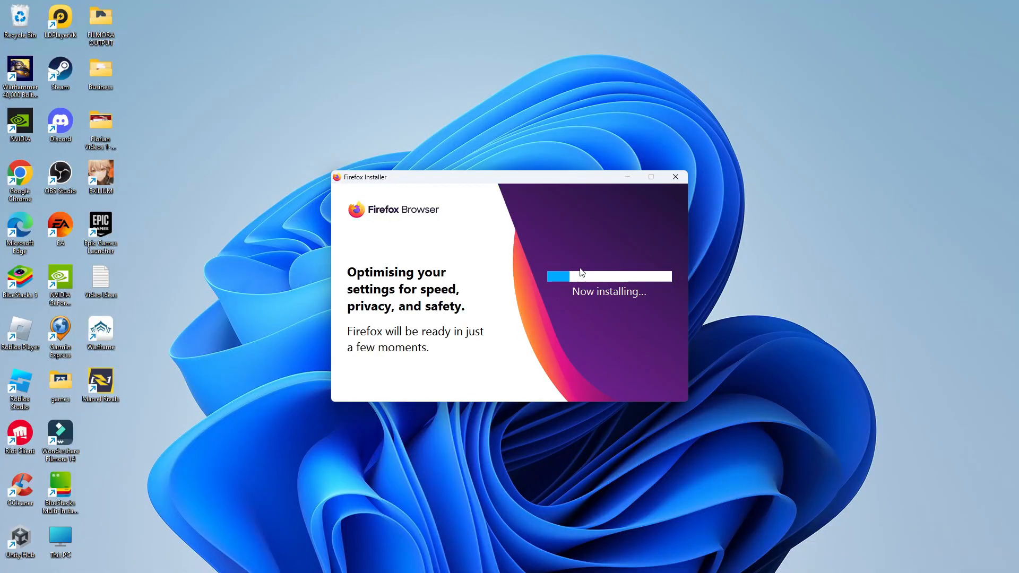
mouse_move(634, 318)
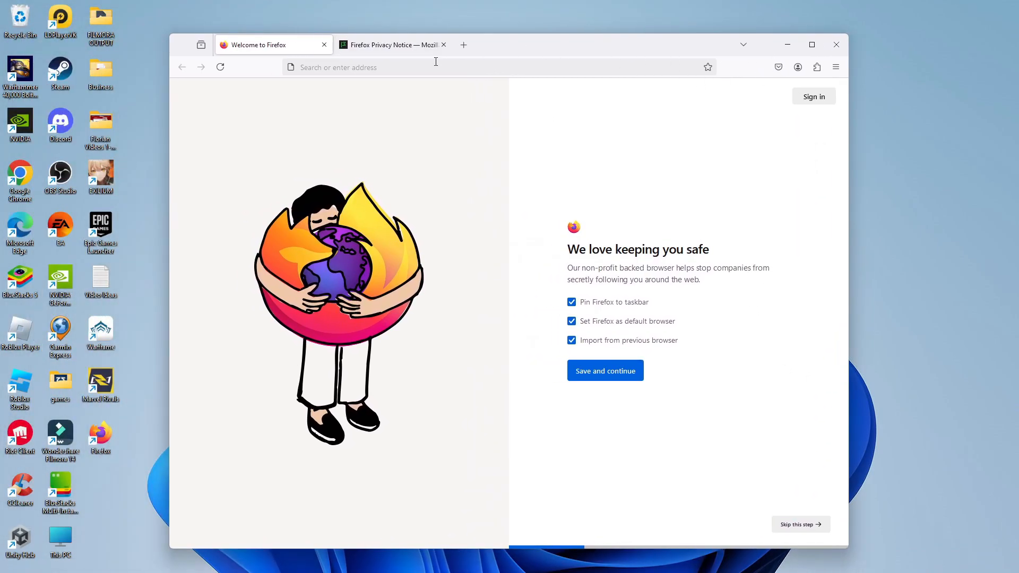
Search Google for 'go' from the Firefox address bar.
text(go)
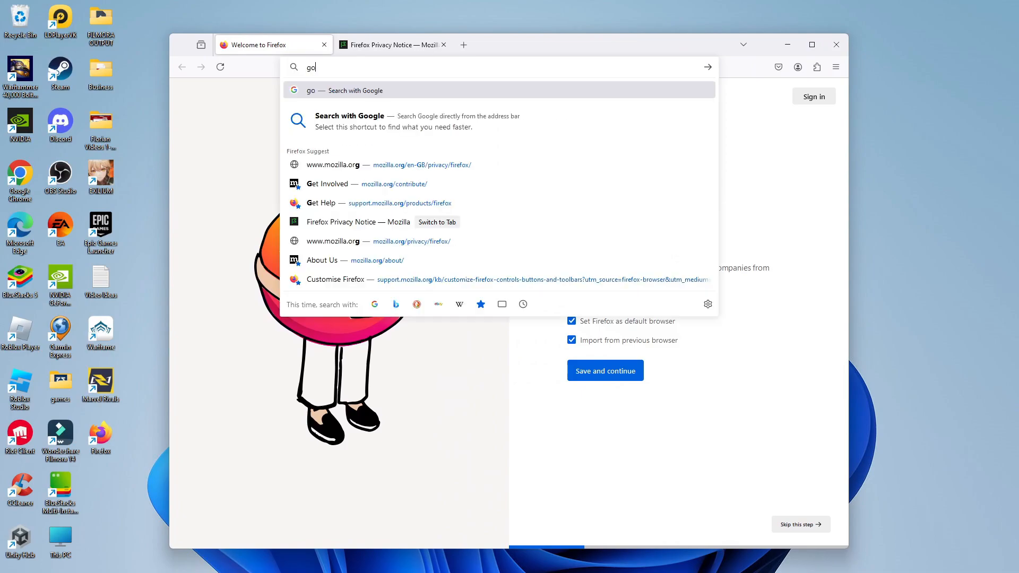
key(Return)
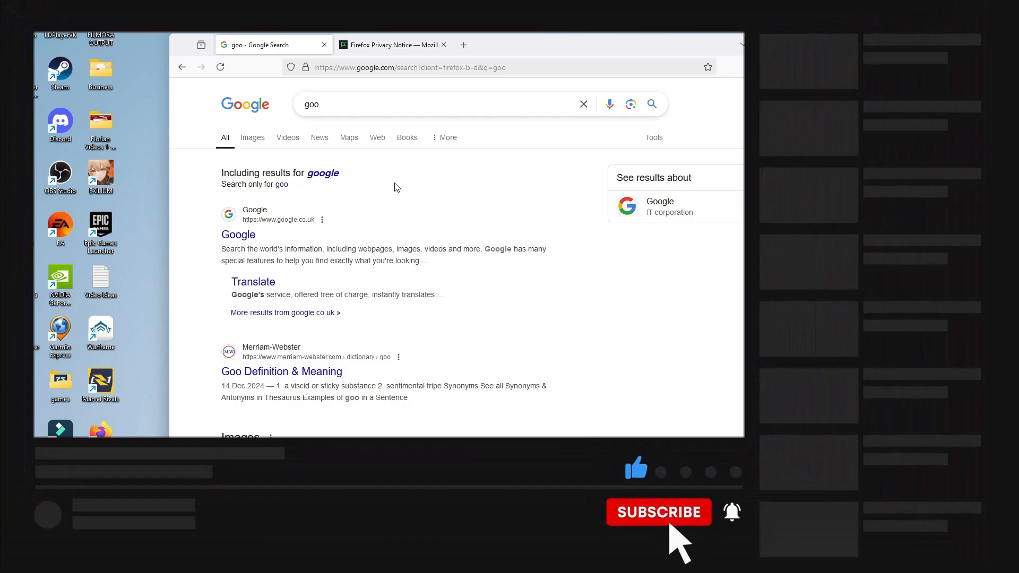
click(658, 513)
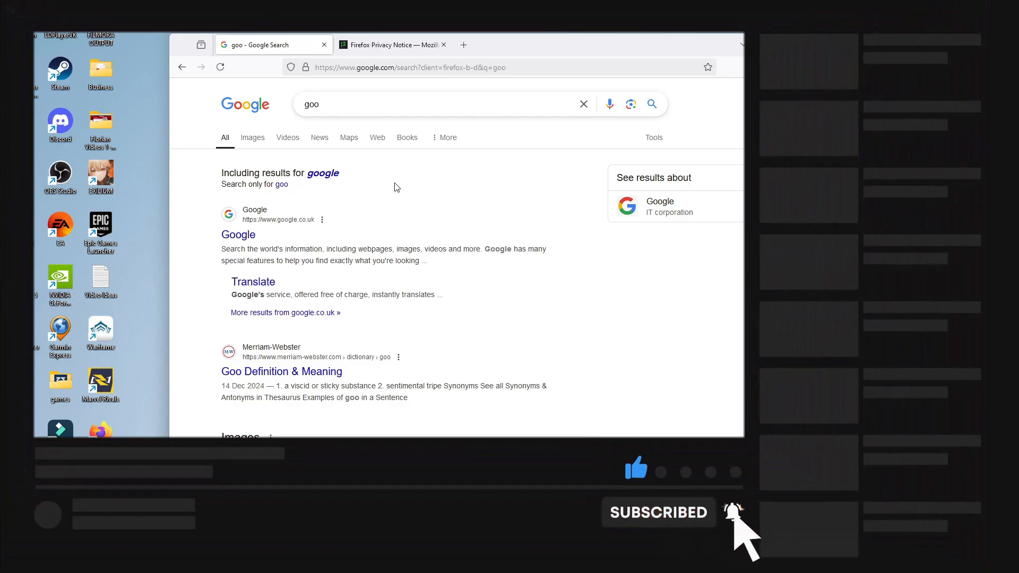